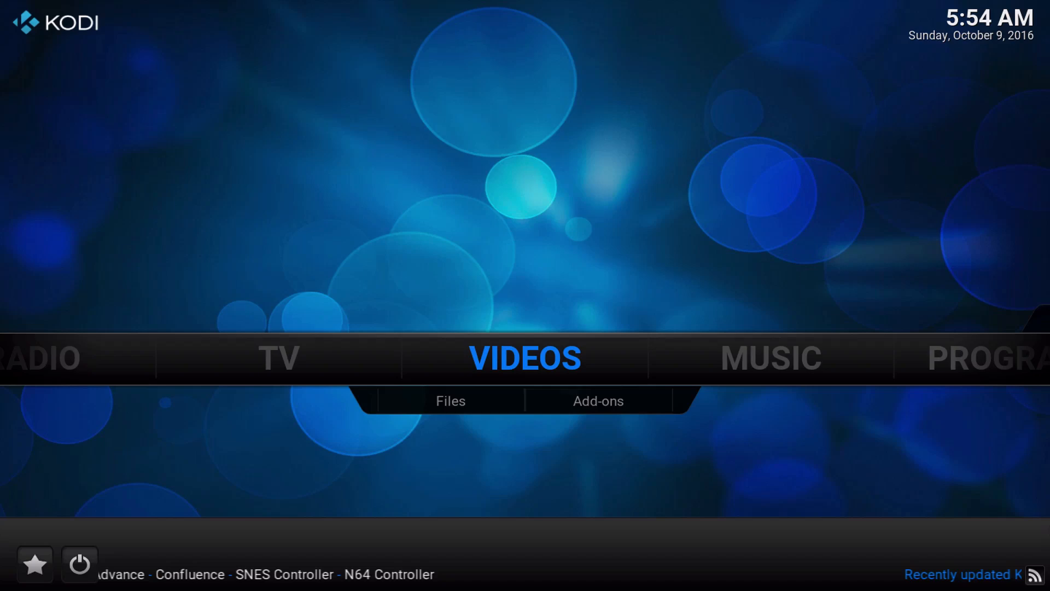
Open SYSTEM > File manager and begin adding a new file source
scroll(right, 3)
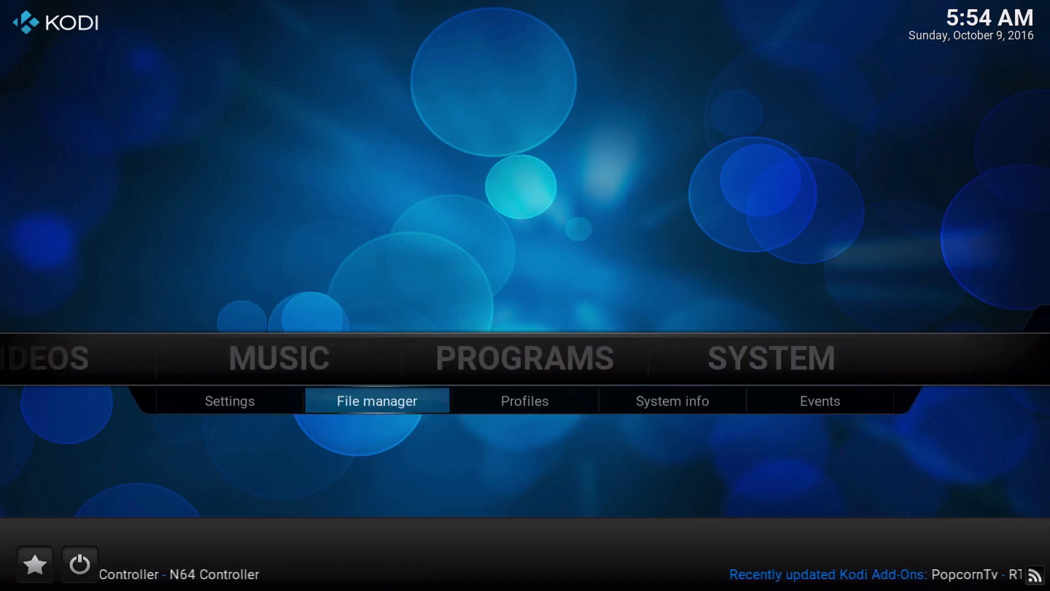
click(376, 400)
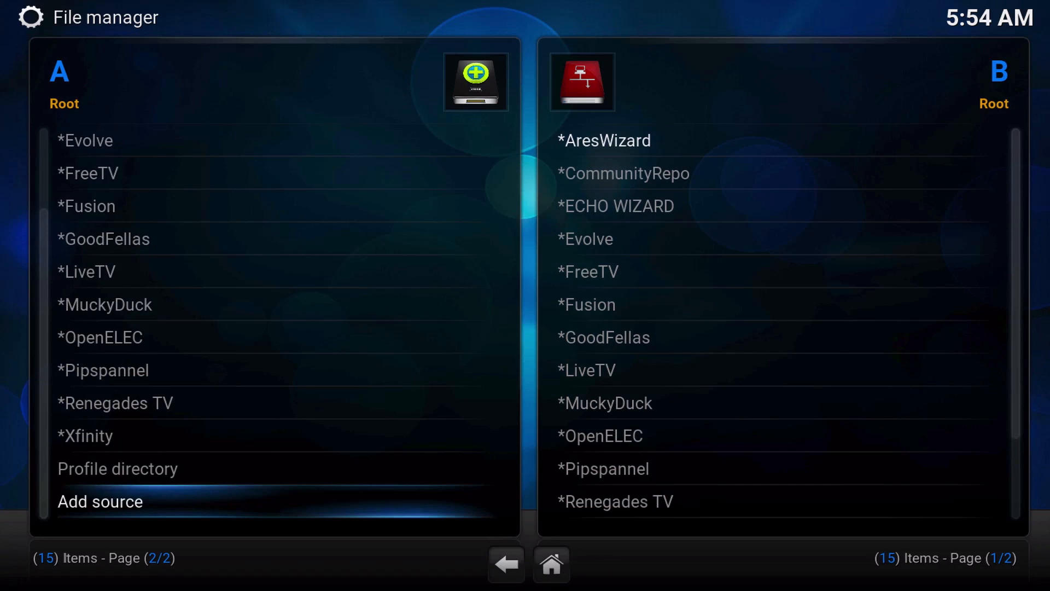
click(99, 501)
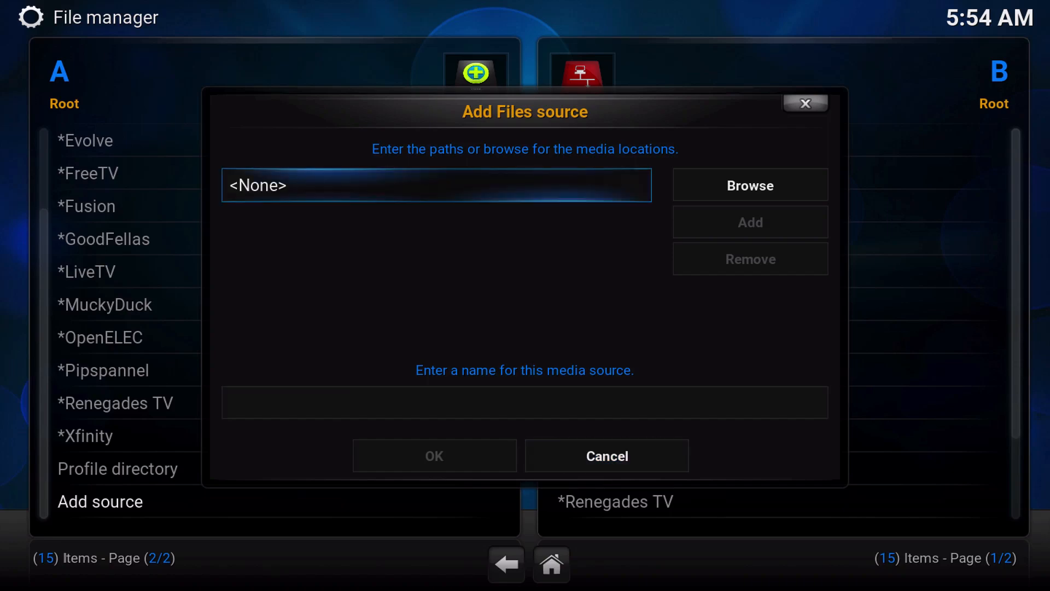
click(436, 185)
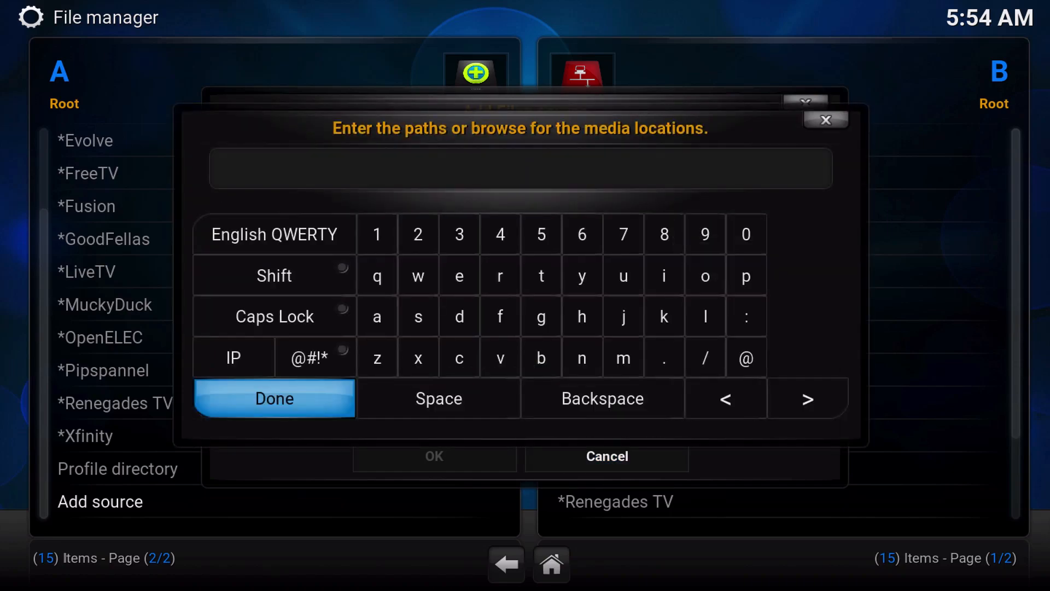
text(http://echocoder.co.uk/repo)
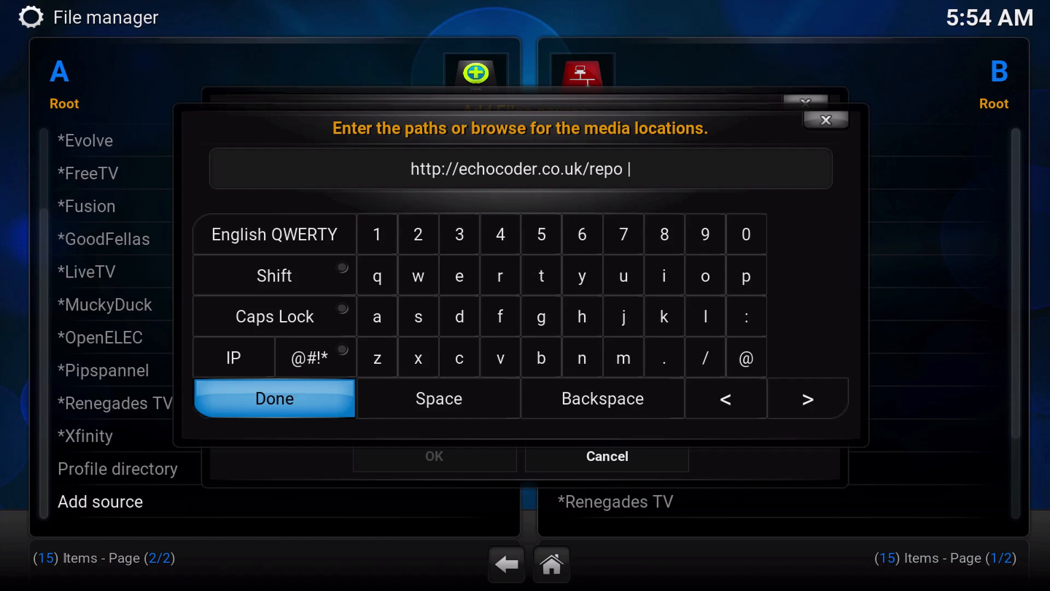
click(273, 398)
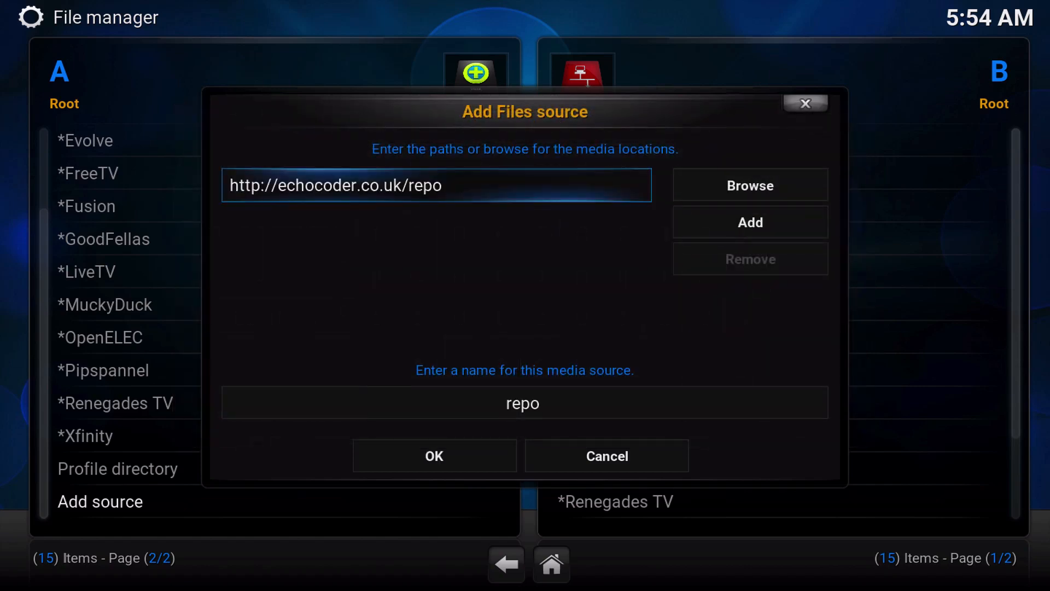
Rename the source from 'repo' to '*ECHO WIZARD' and save it
click(525, 403)
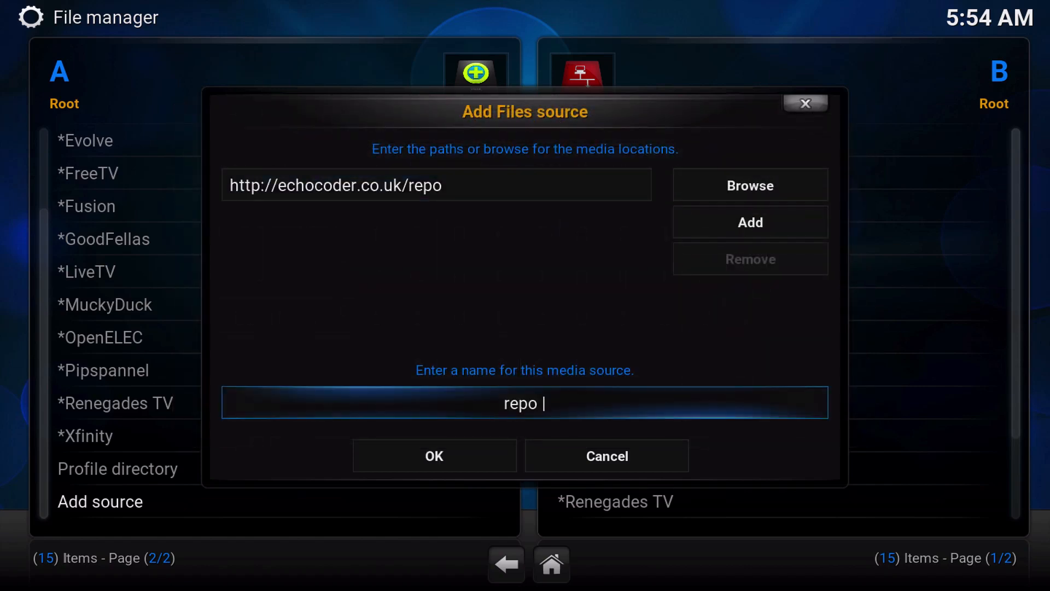
click(525, 402)
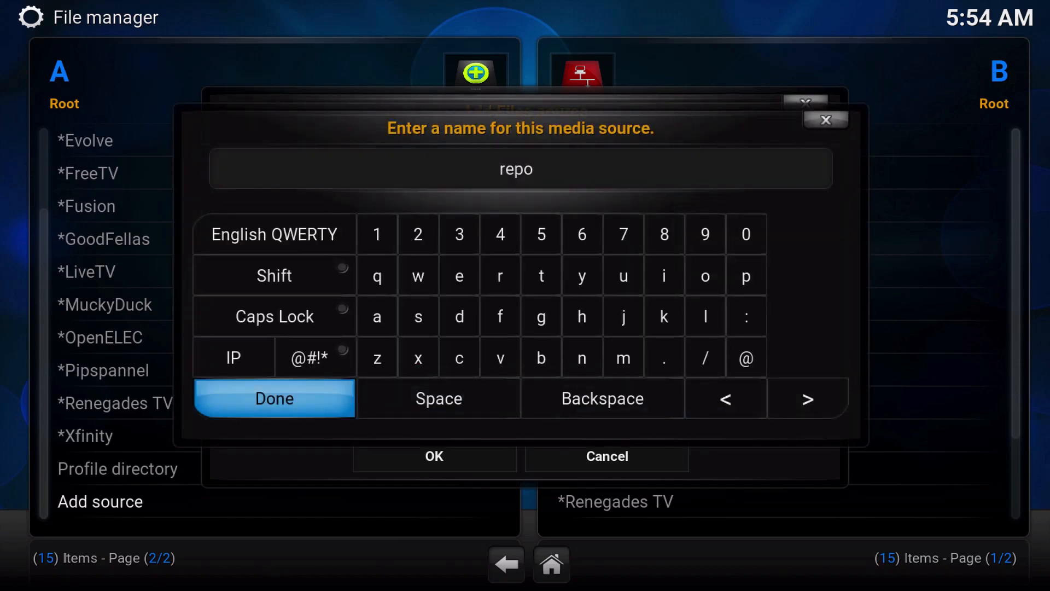
click(601, 398)
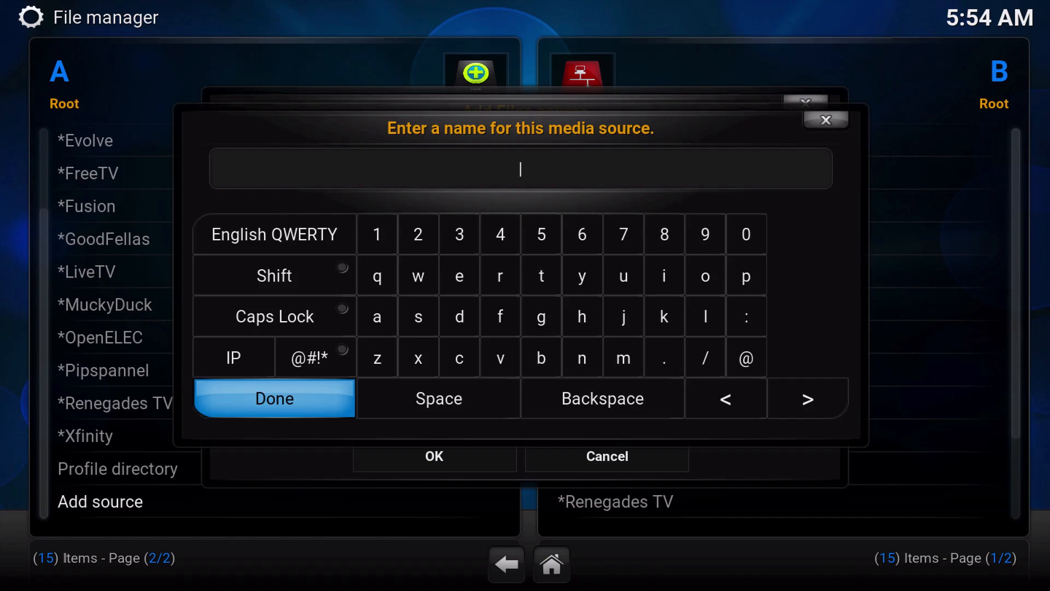
text(*)
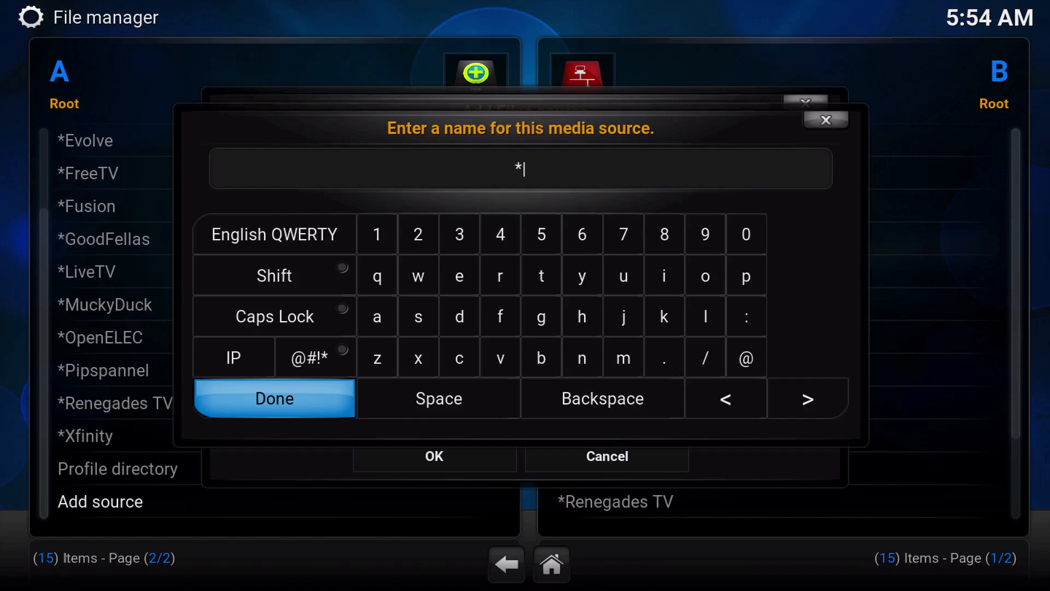
text(ECHO)
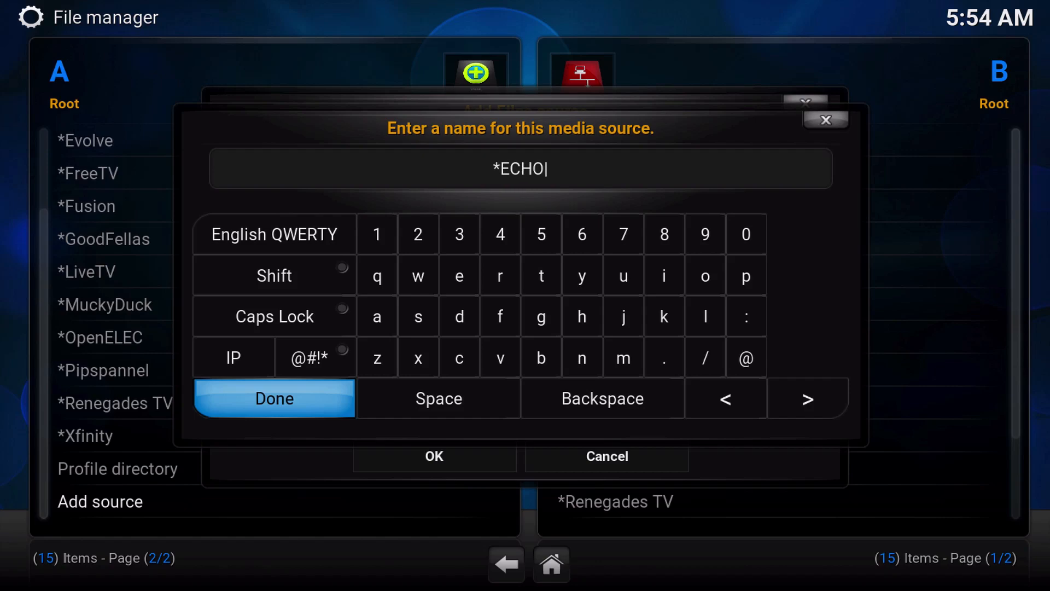
text(WIZARD)
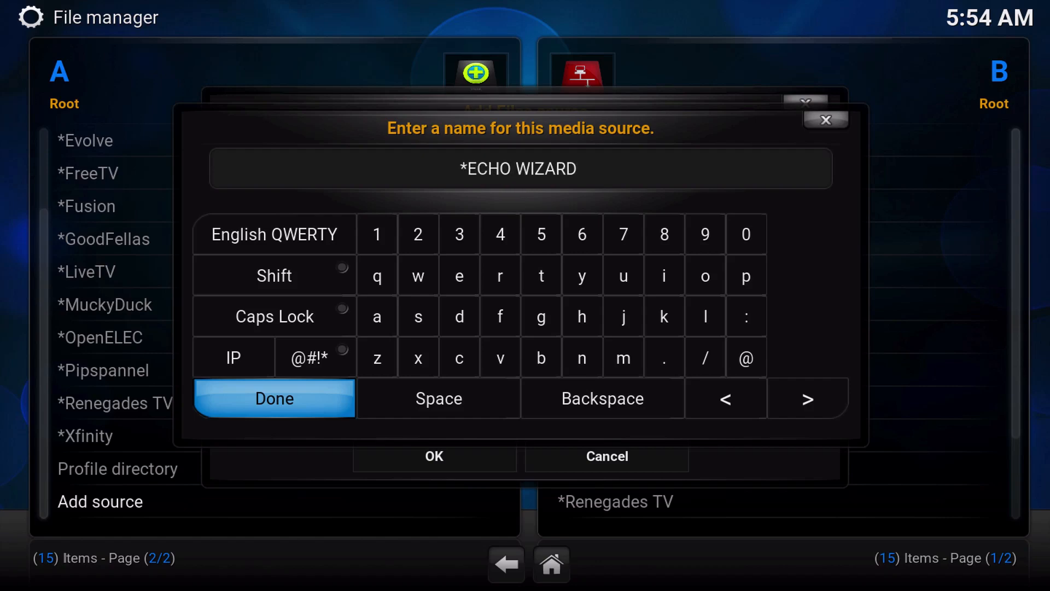
click(274, 397)
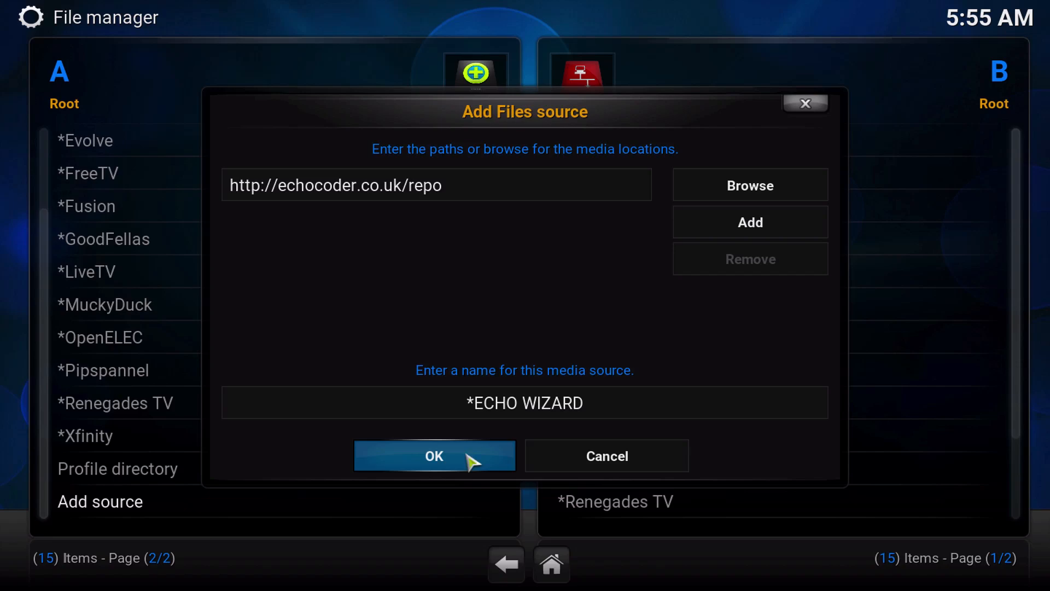
click(433, 456)
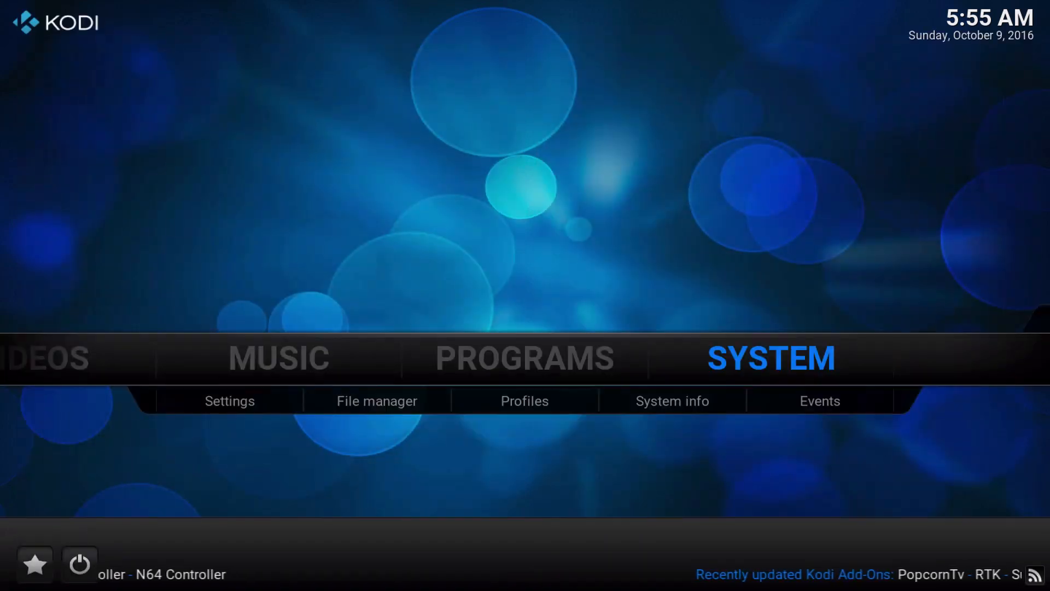
Install the repository zip from the *ECHO WIZARD source via Settings > Add-ons
click(229, 400)
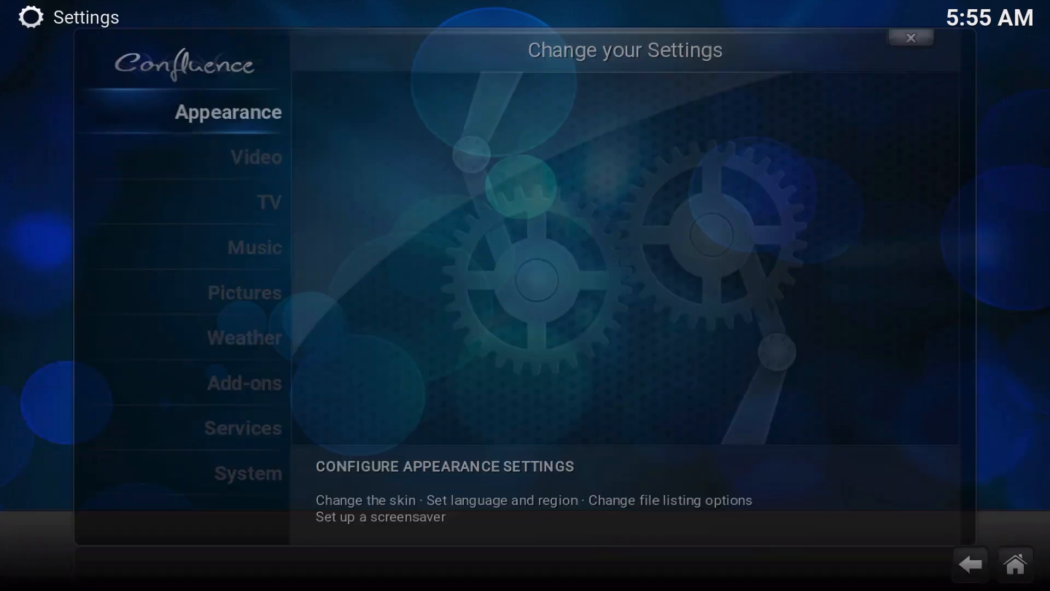
click(249, 336)
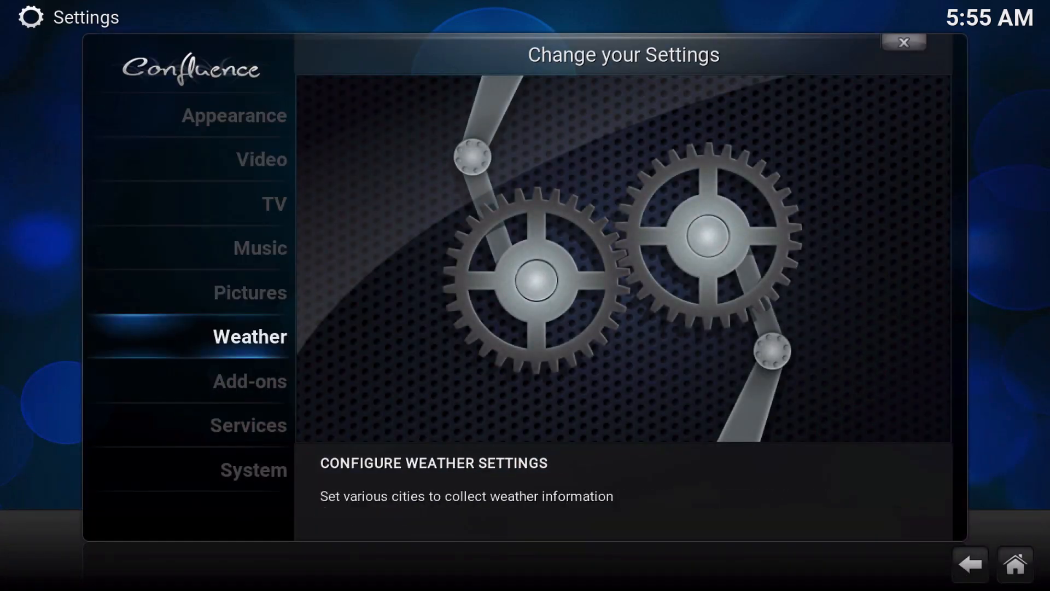
click(250, 380)
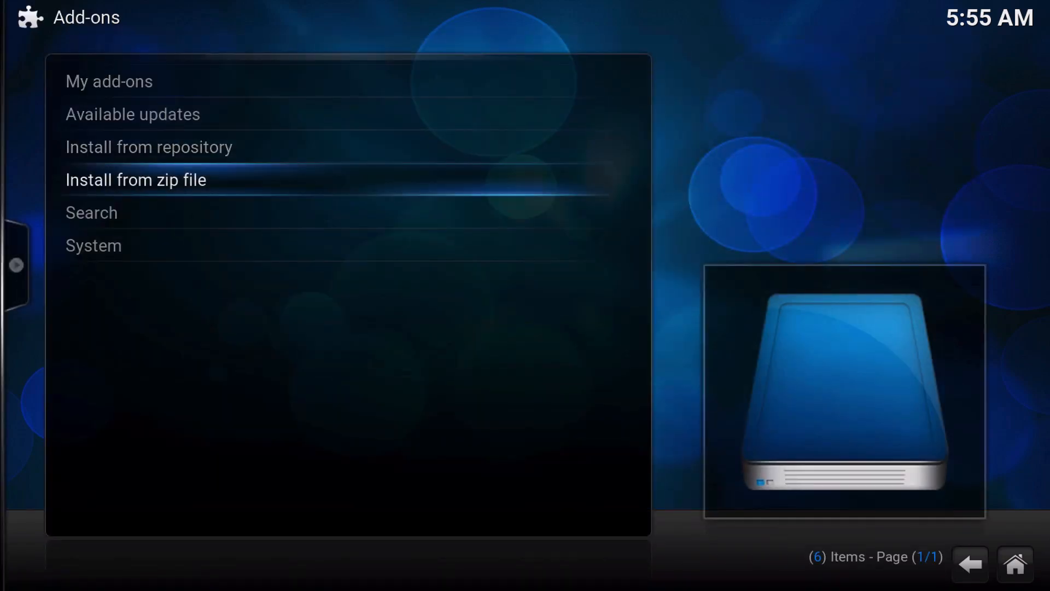
click(136, 179)
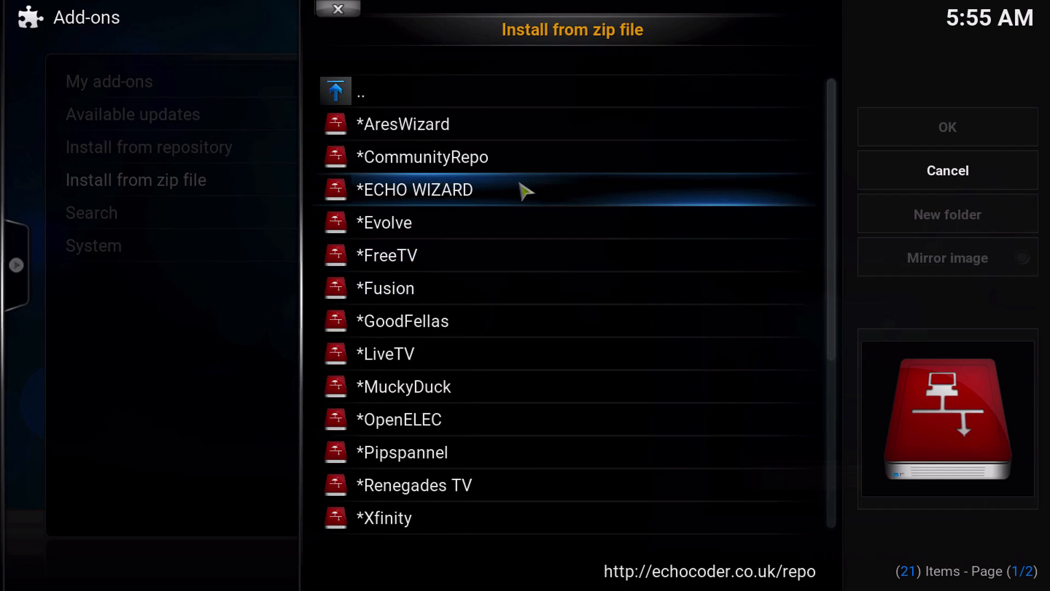
click(414, 190)
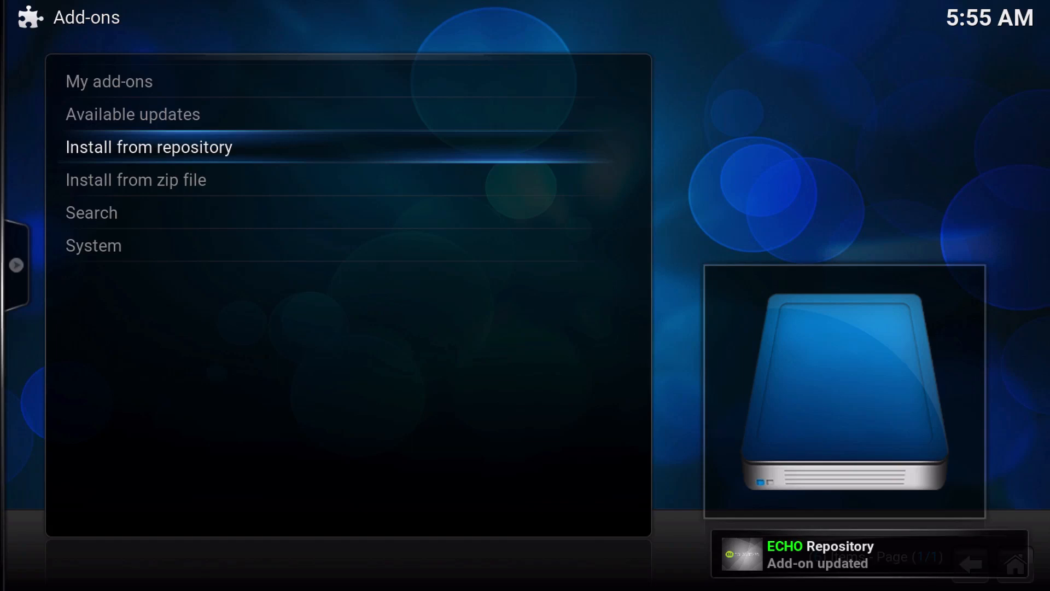
Browse the installed ECHO Repository's program add-ons
click(148, 147)
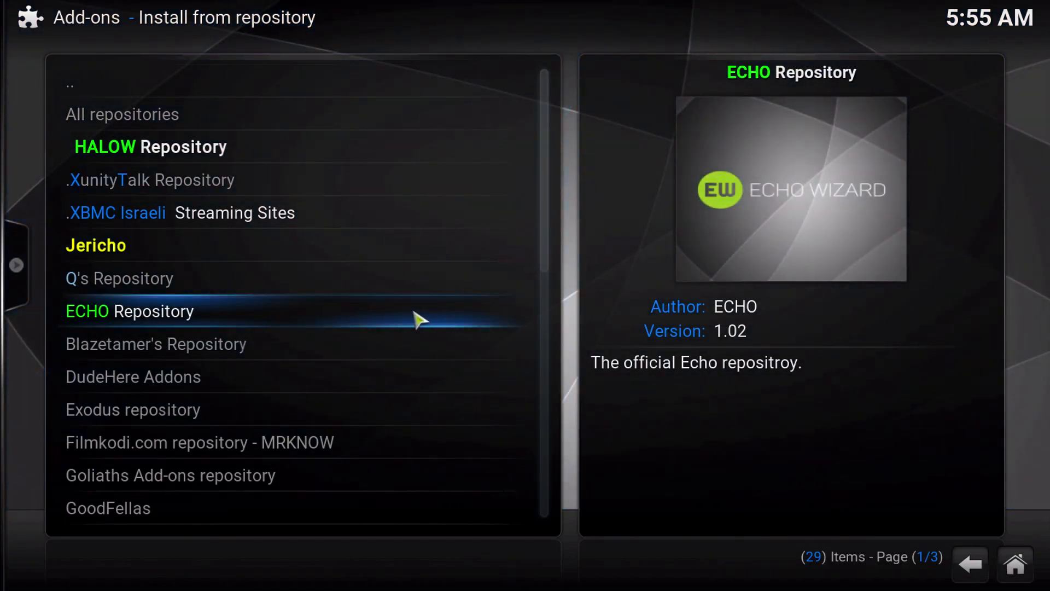
click(129, 310)
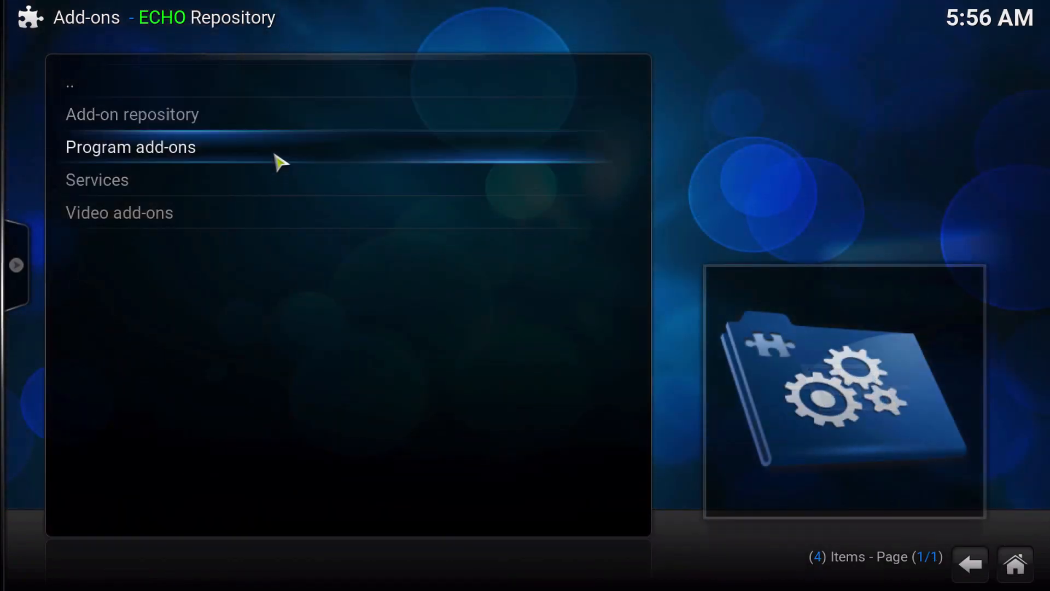
click(130, 146)
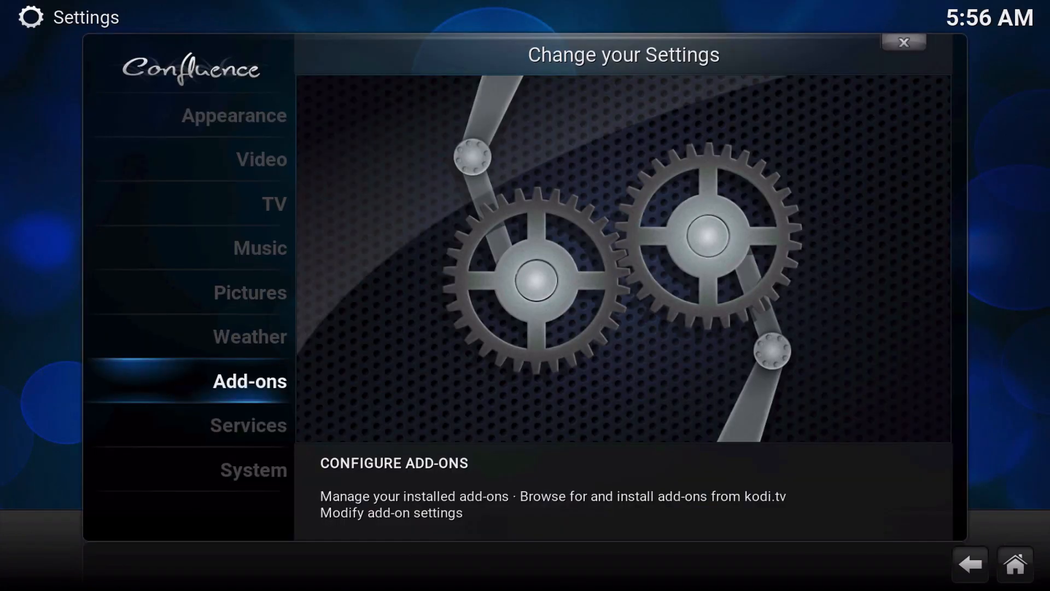
Close Settings, go to Programs add-ons, and launch ECHO Wizard
click(904, 42)
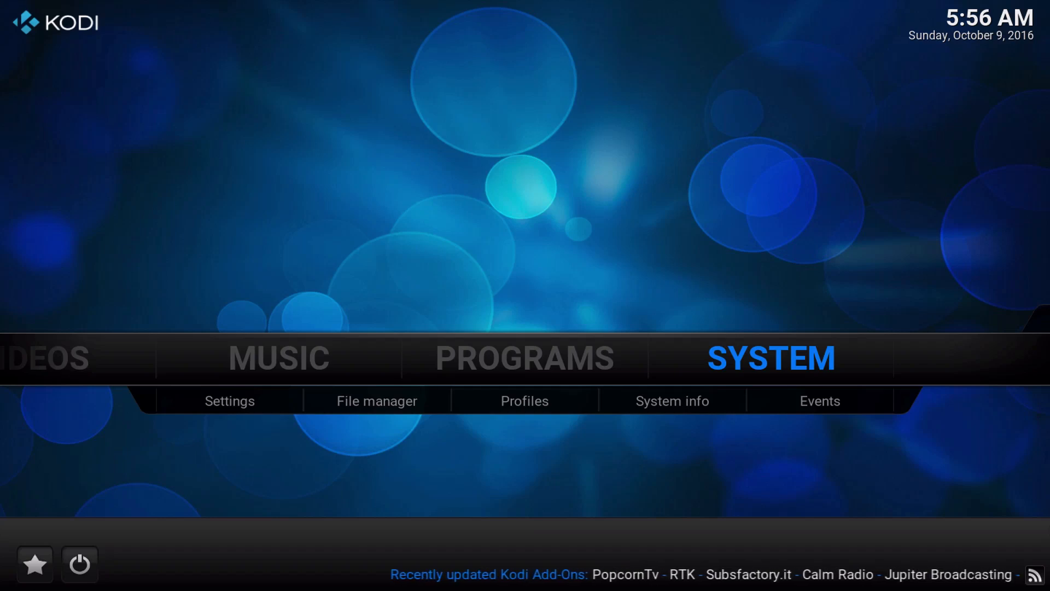
click(525, 357)
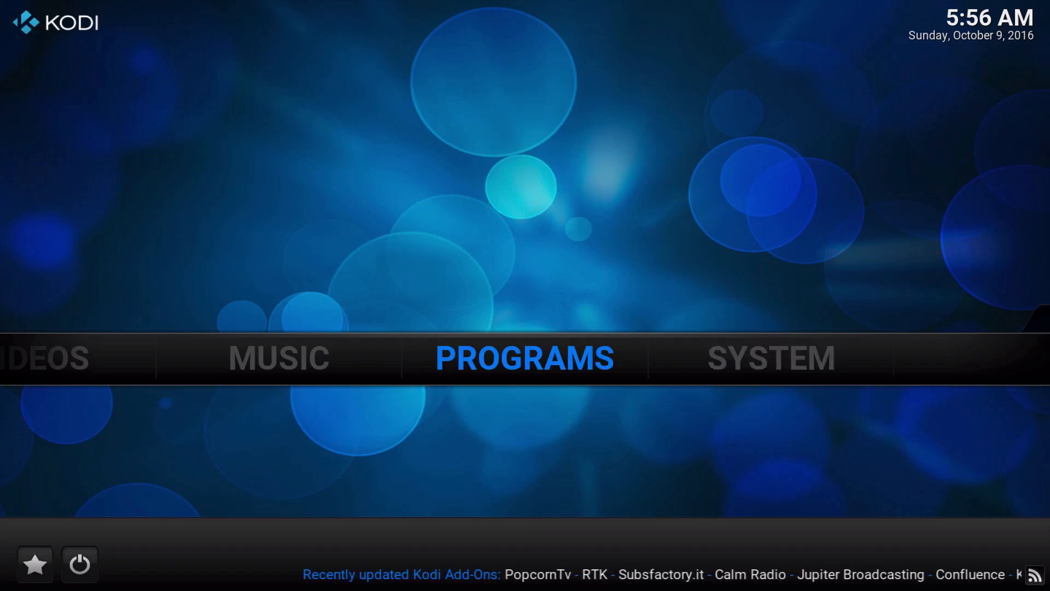
click(524, 358)
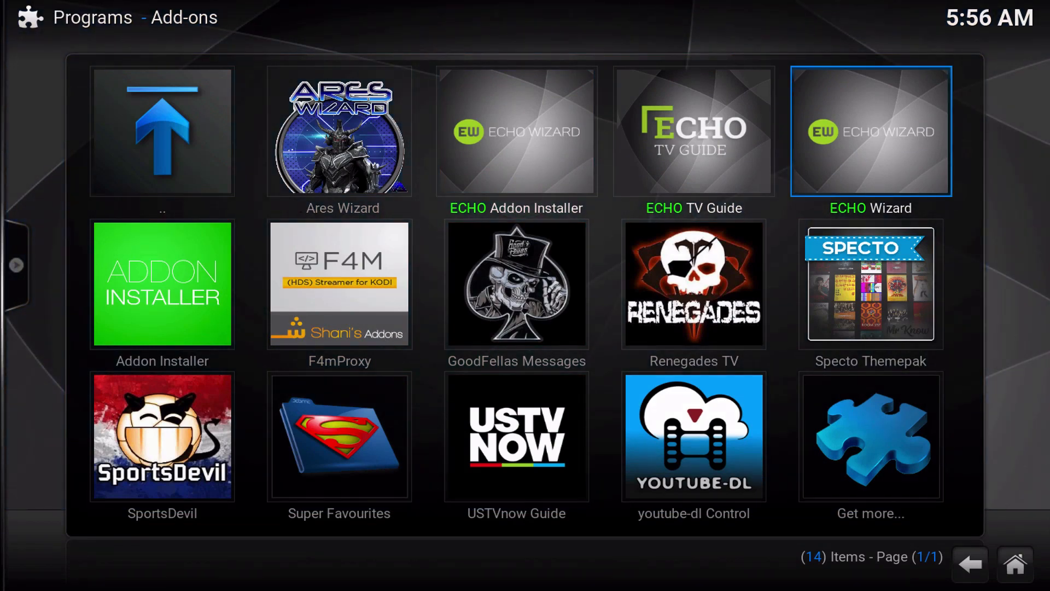
click(871, 131)
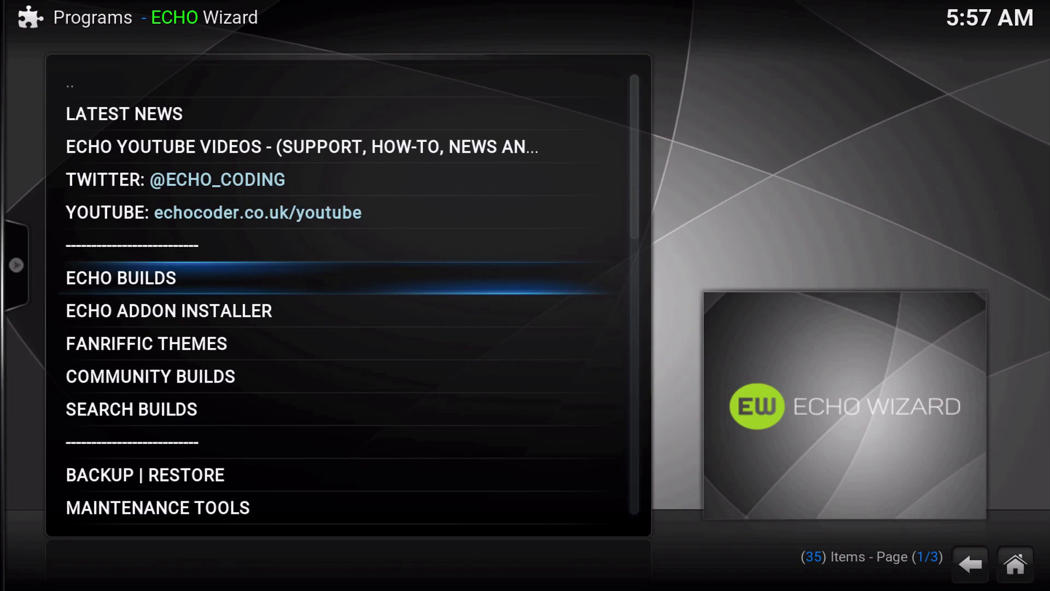
scroll(up, 3)
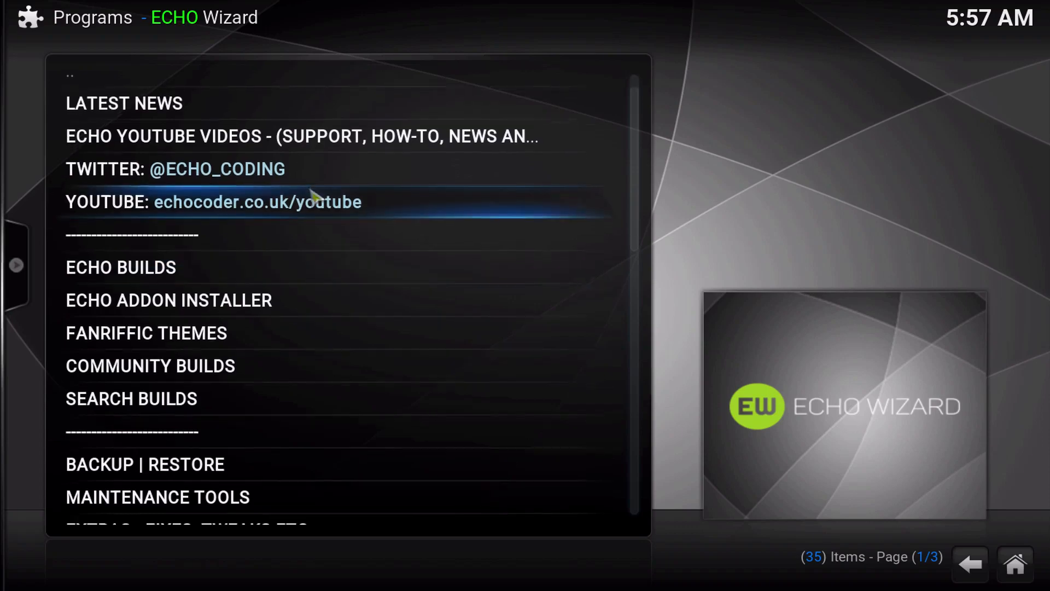
scroll(down, 3)
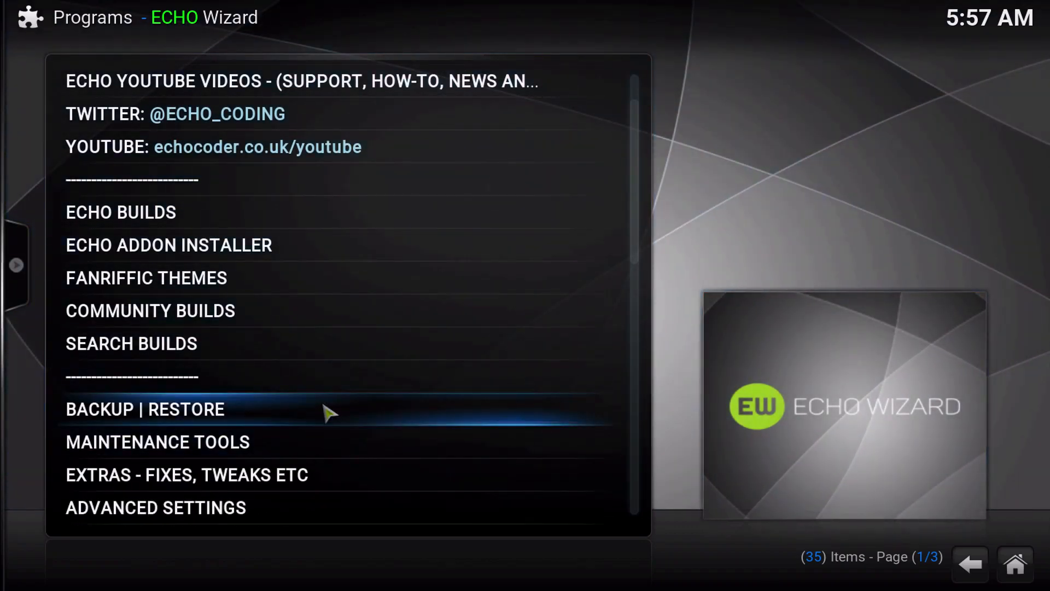
click(145, 409)
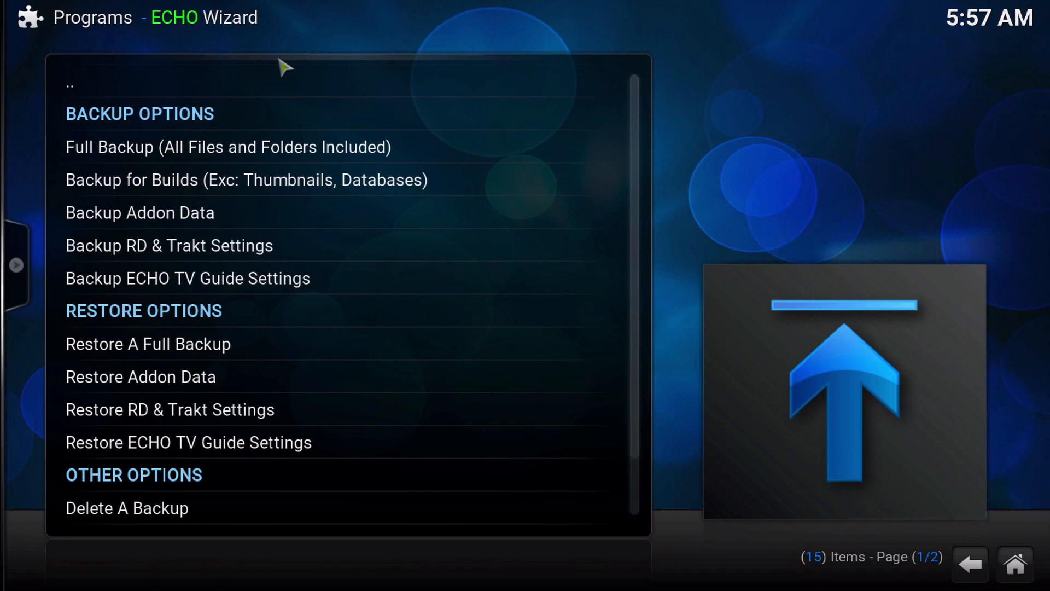
click(70, 83)
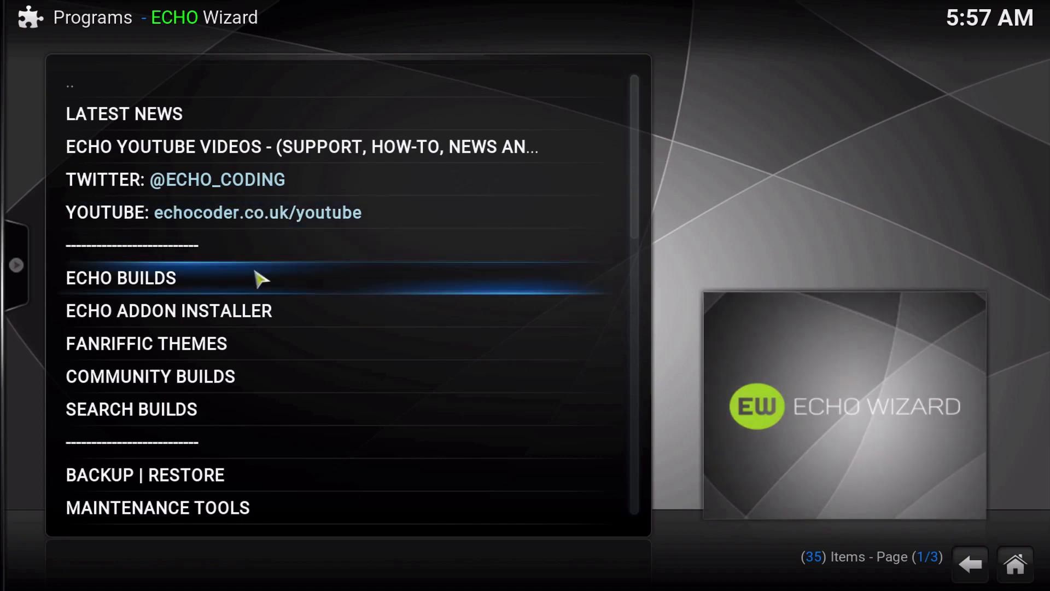
mouse_move(290, 284)
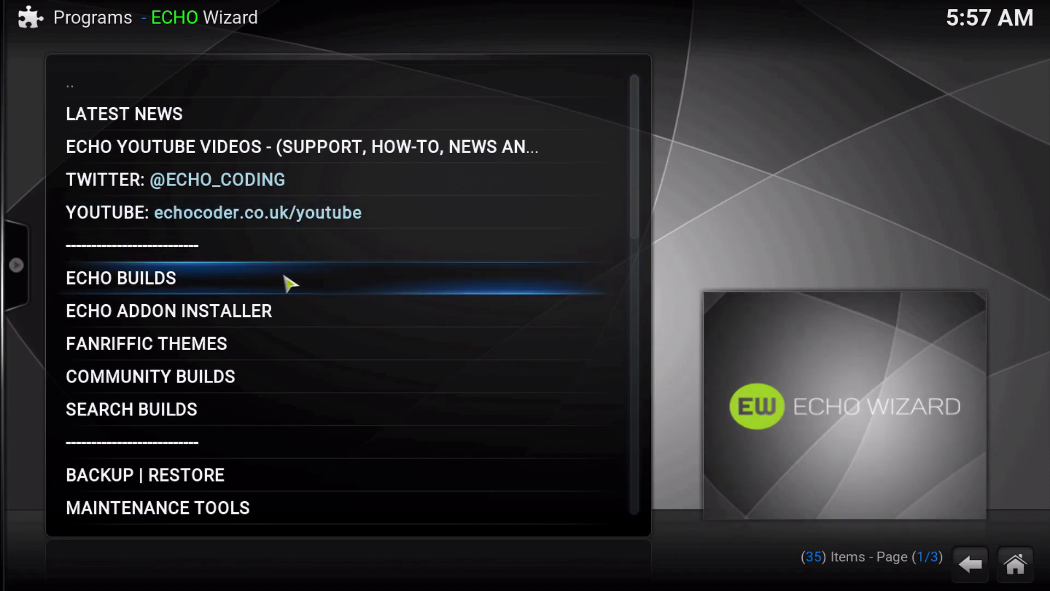
Open the ECHO BUILDS list offering VIBE, HORUS and HORUS XXL
click(120, 277)
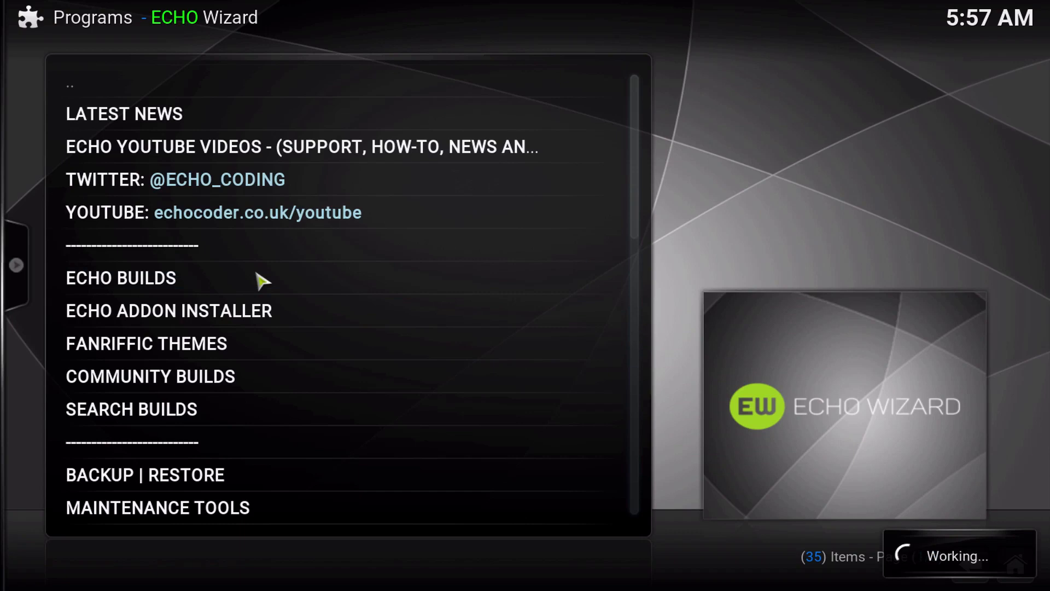
click(120, 278)
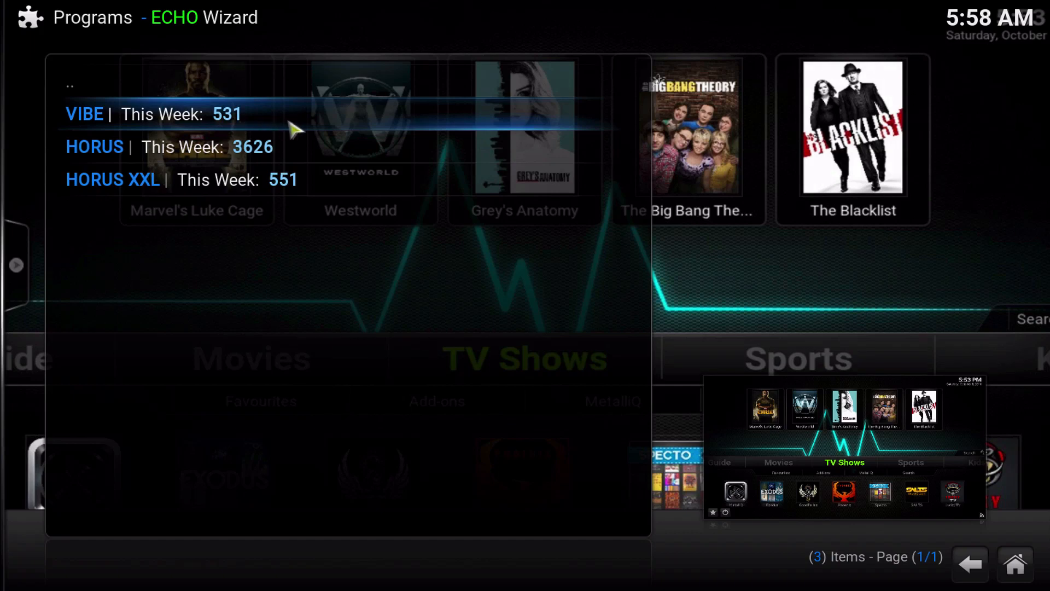
mouse_move(258, 126)
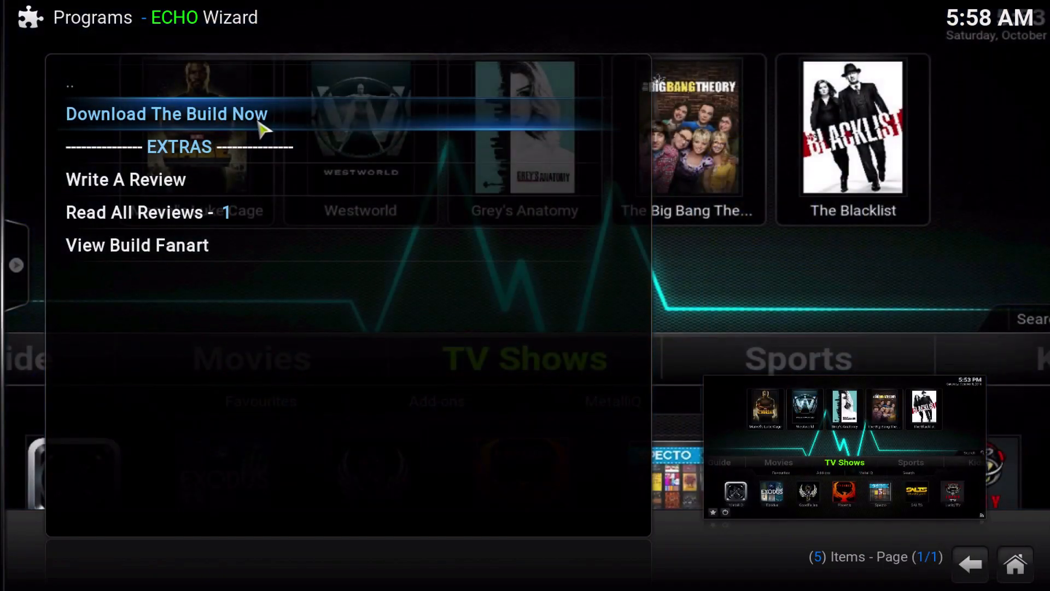
Download the VIBE build, accepting the warning and removing all settings and favourites
click(165, 114)
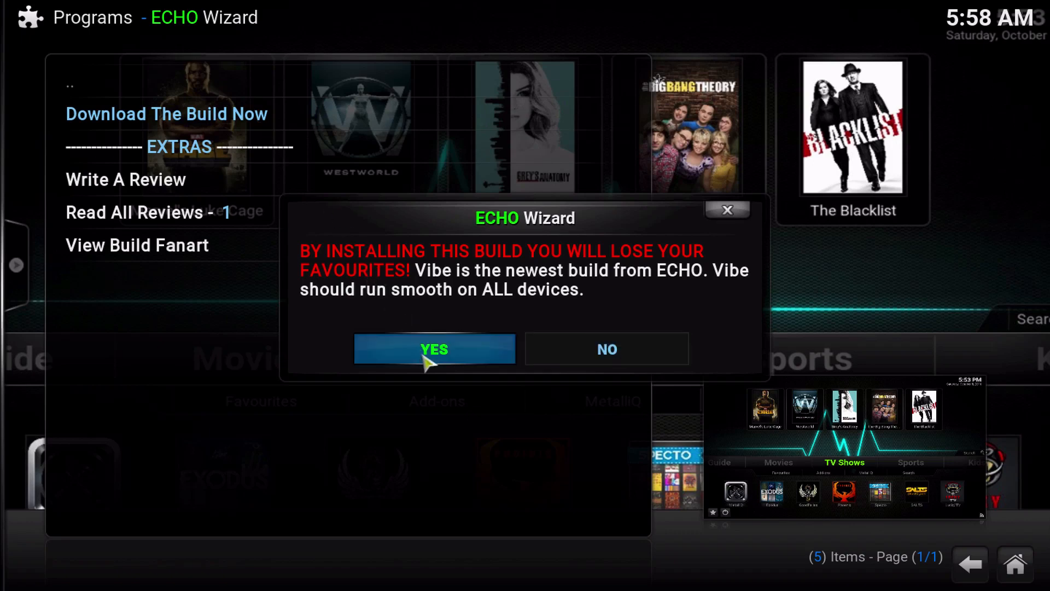
click(434, 349)
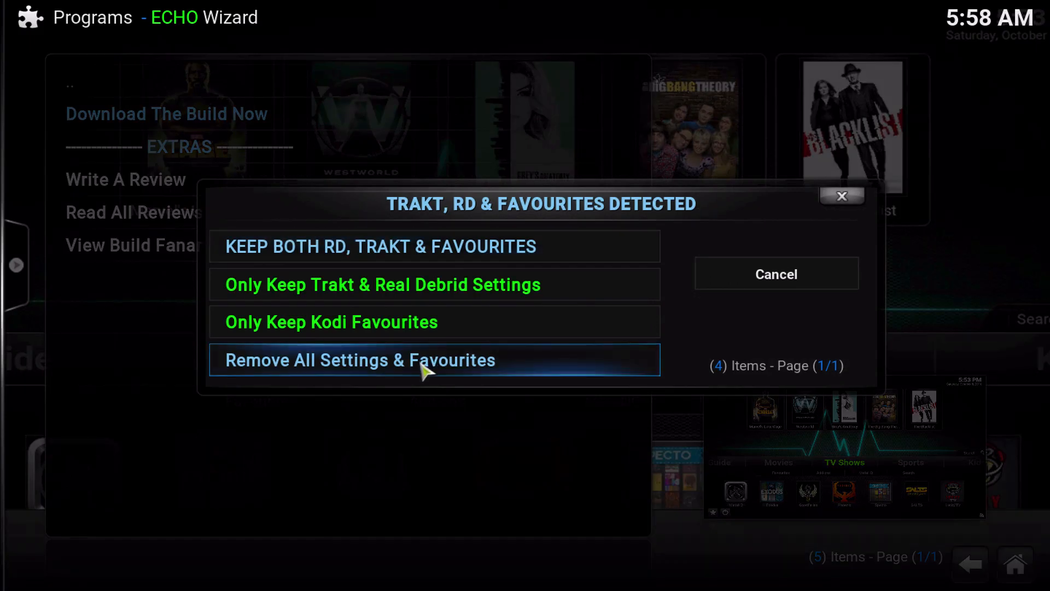
mouse_move(461, 379)
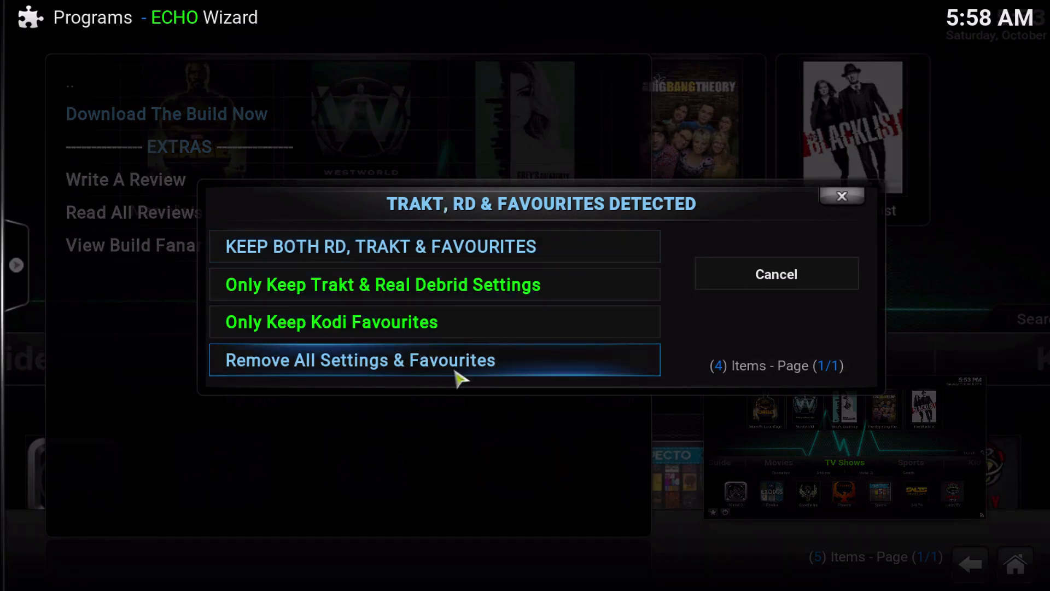
mouse_move(469, 284)
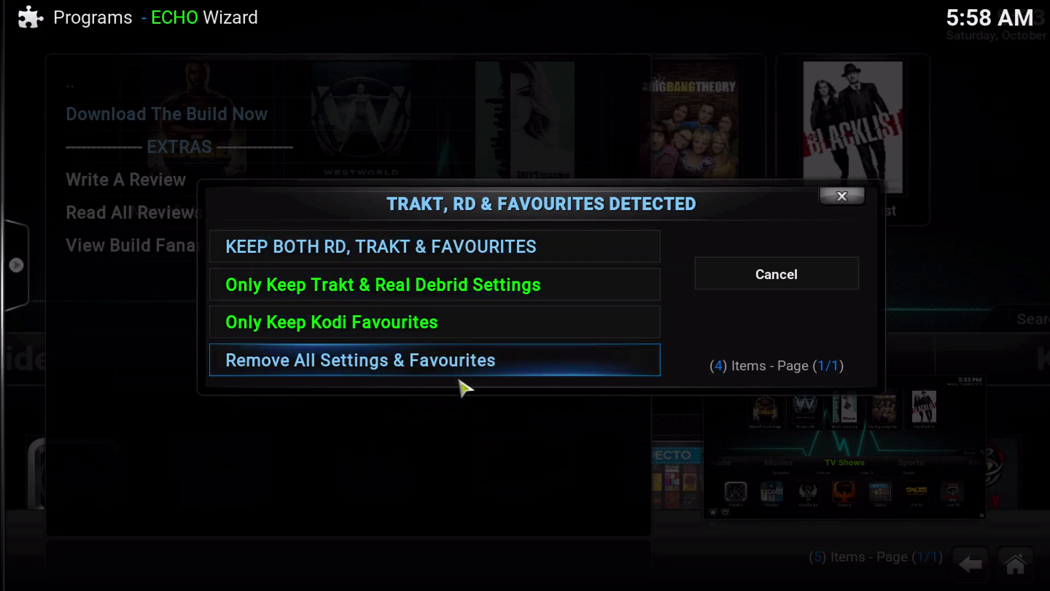
click(359, 360)
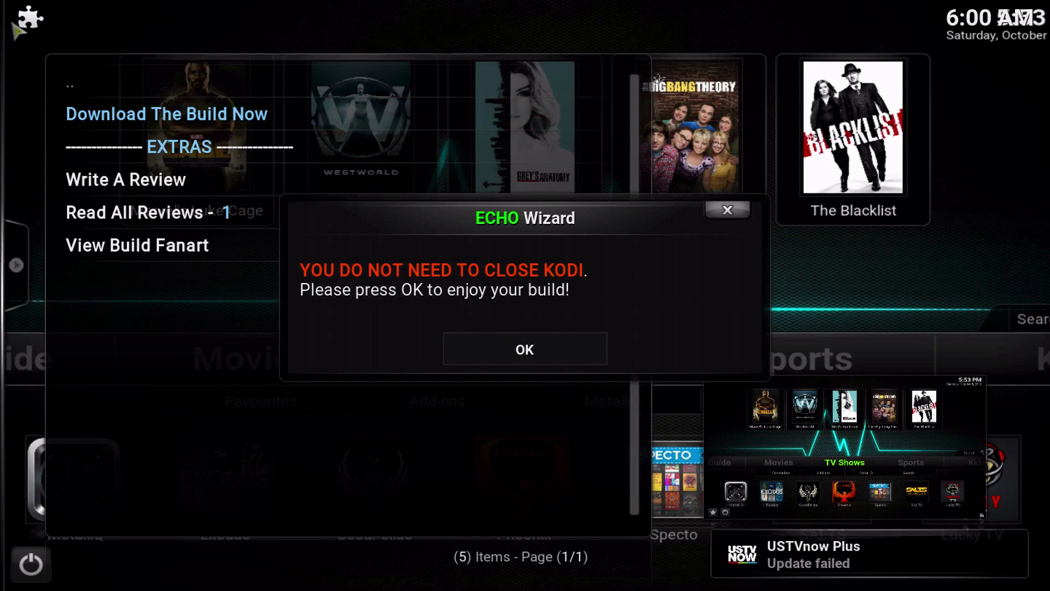
Dismiss the ECHO Wizard completion dialog with OK to enter the VIBE build
click(525, 349)
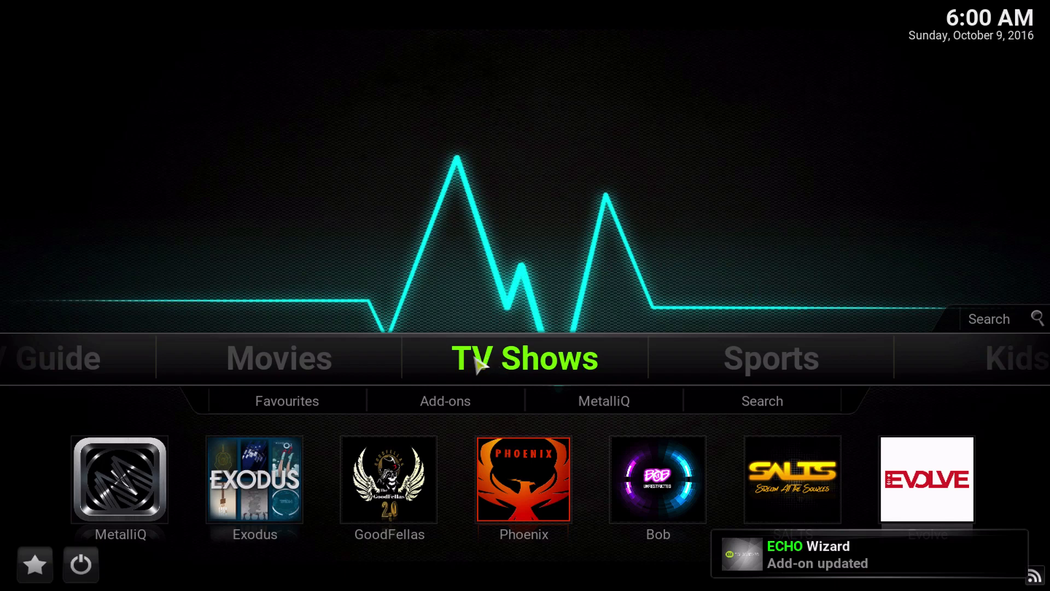
mouse_move(436, 353)
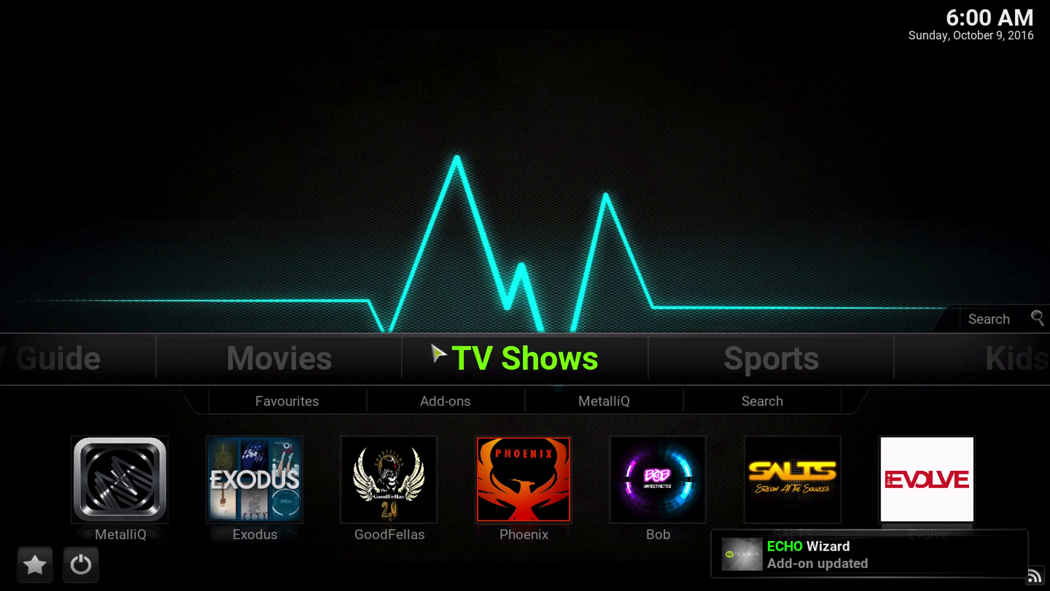
mouse_move(446, 367)
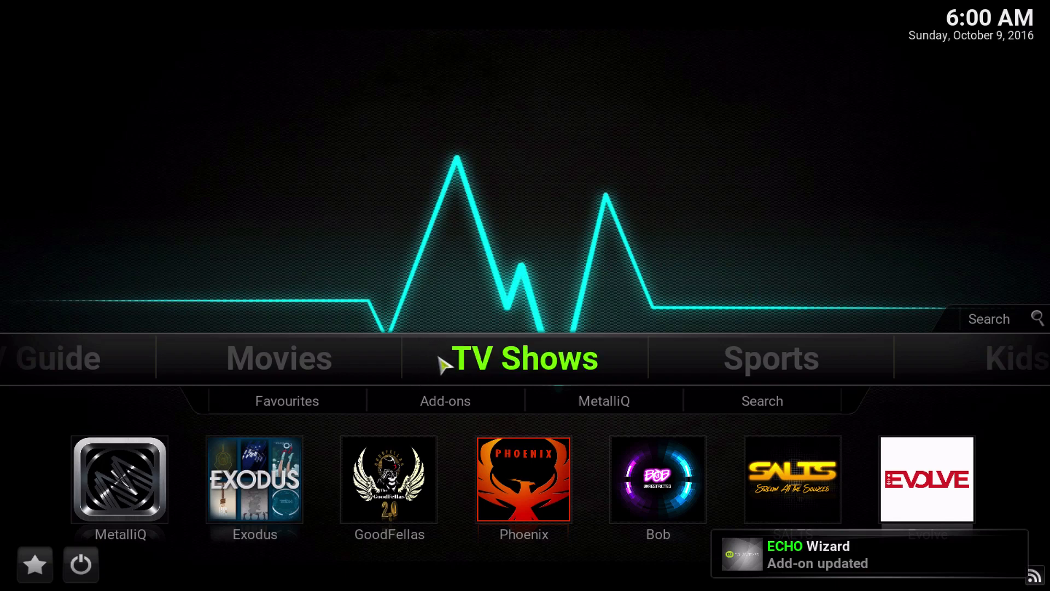